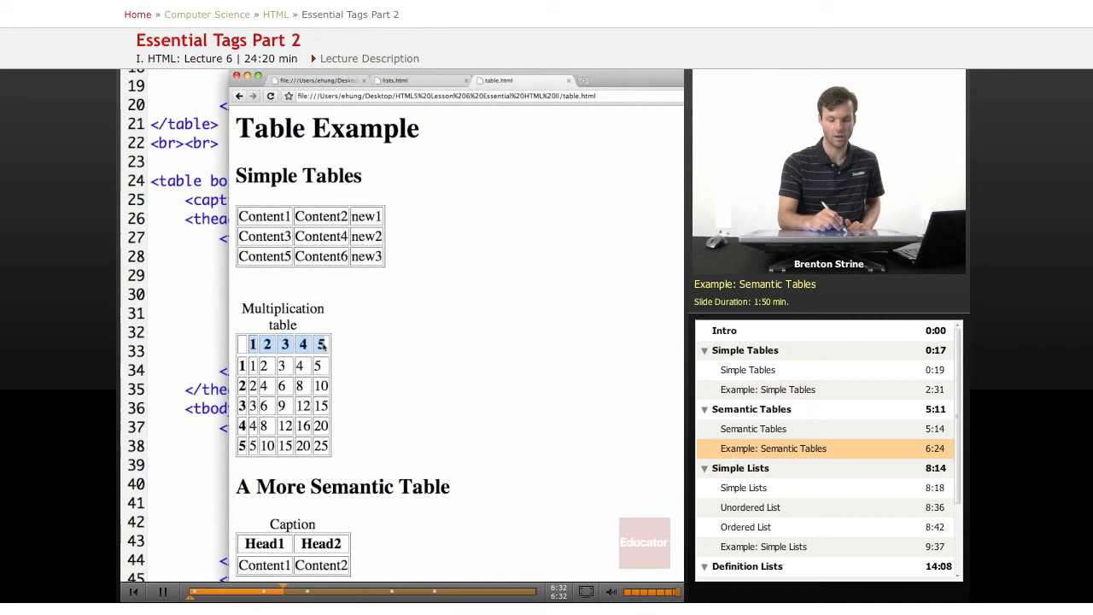
mouse_move(361, 347)
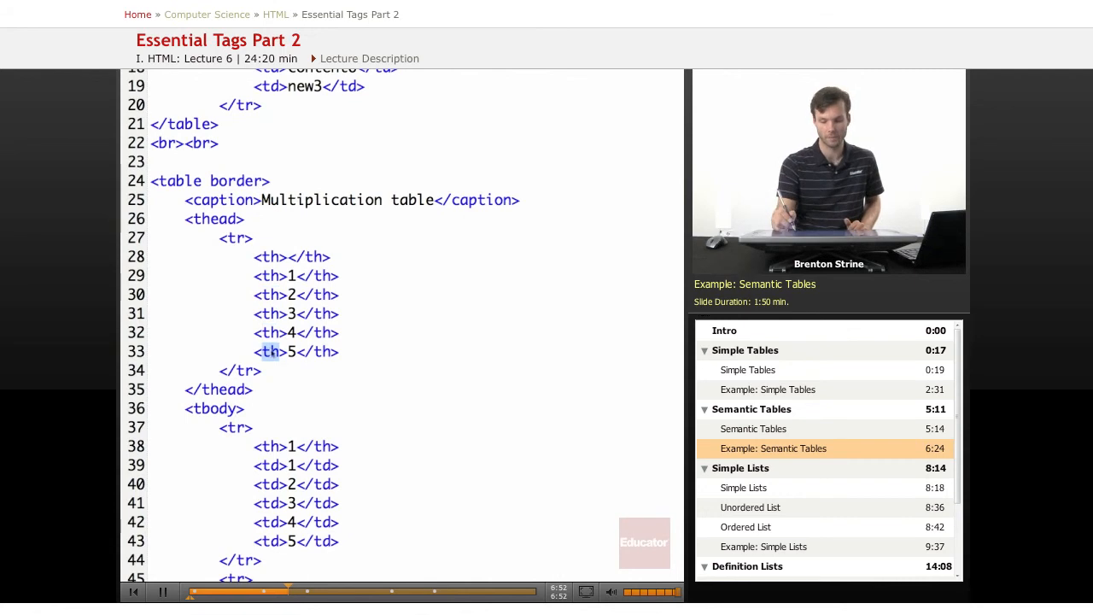
scroll(down, 3)
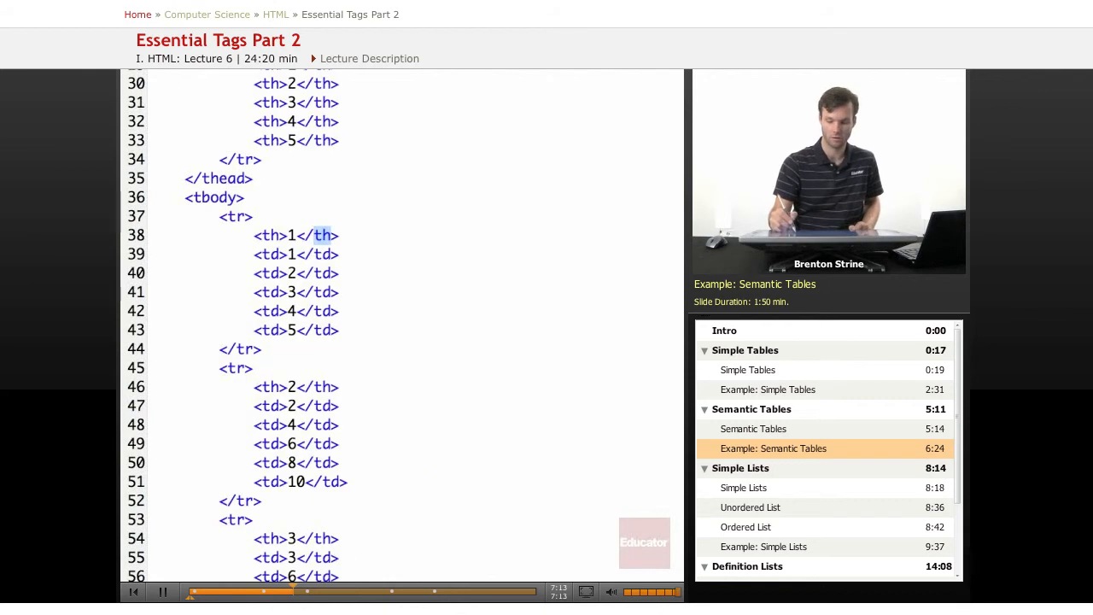
scroll(down, 3)
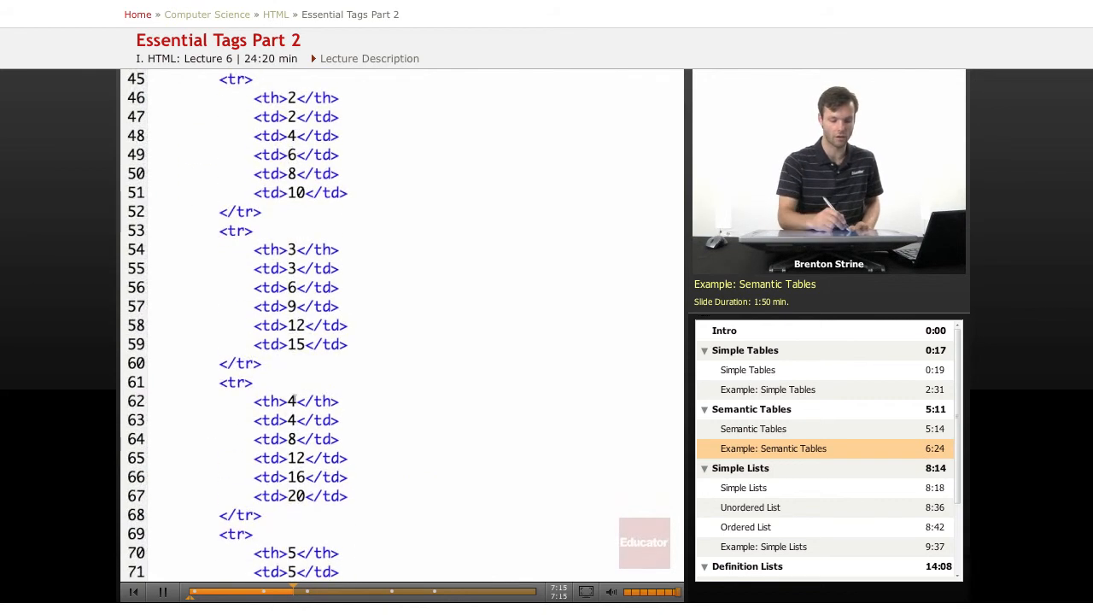
scroll(down, 3)
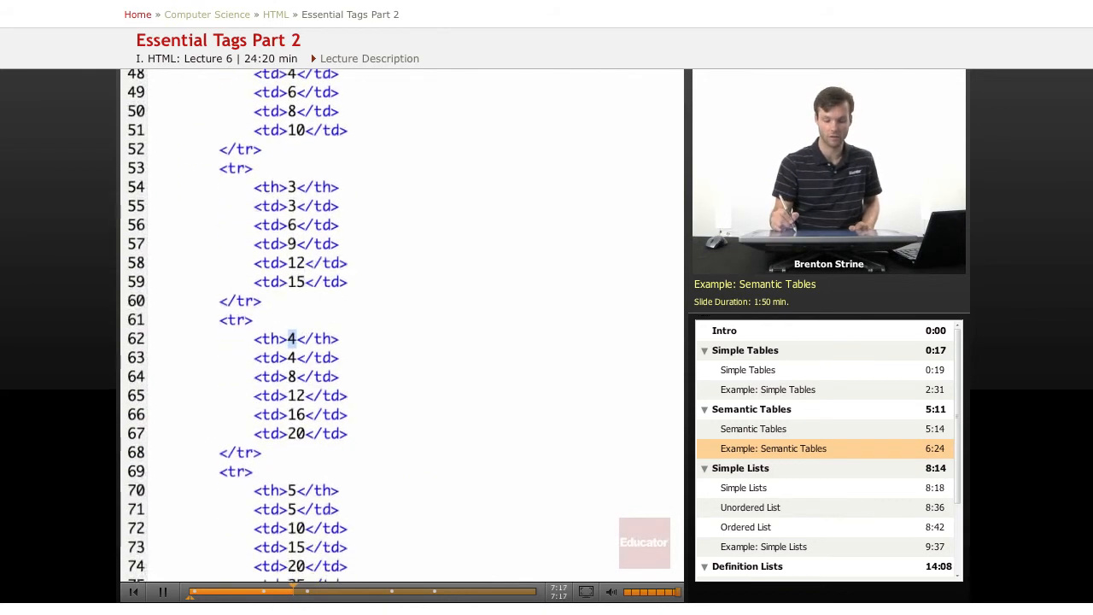
scroll(down, 3)
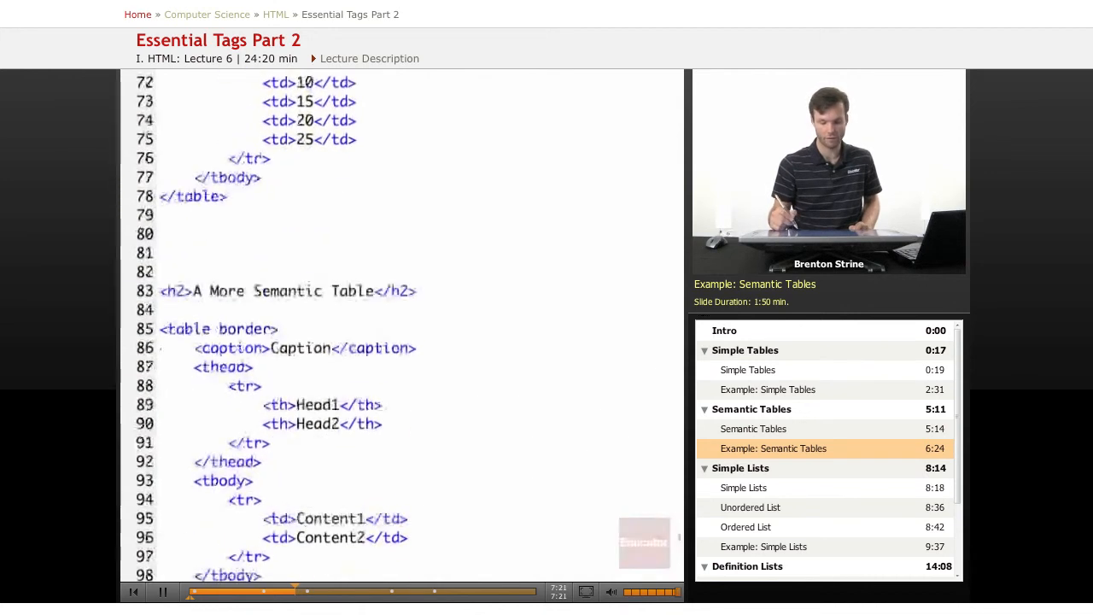
scroll(down, 3)
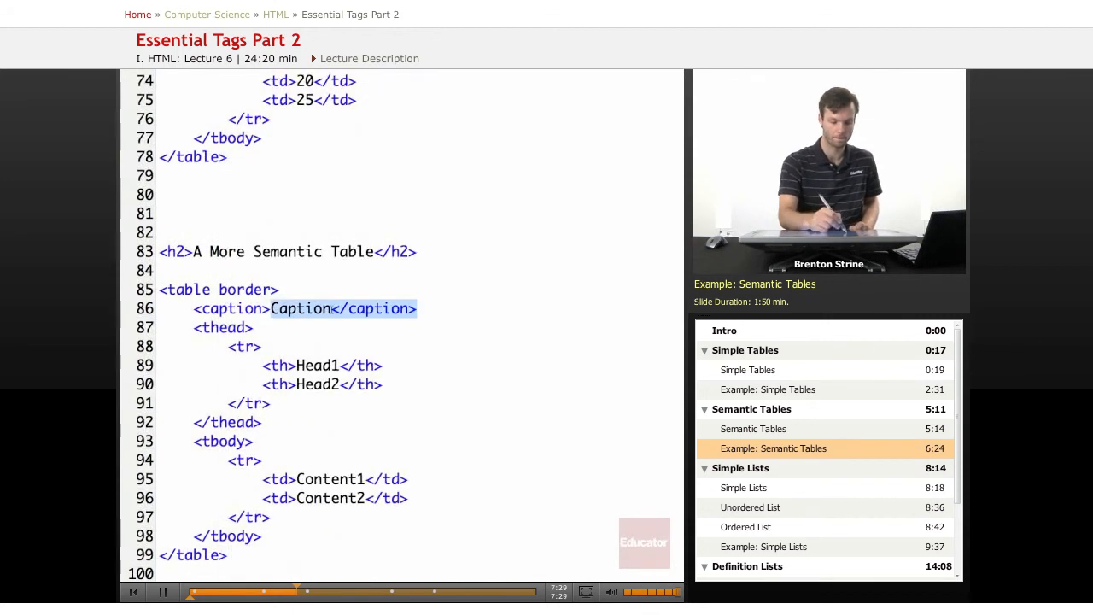
text(hello)
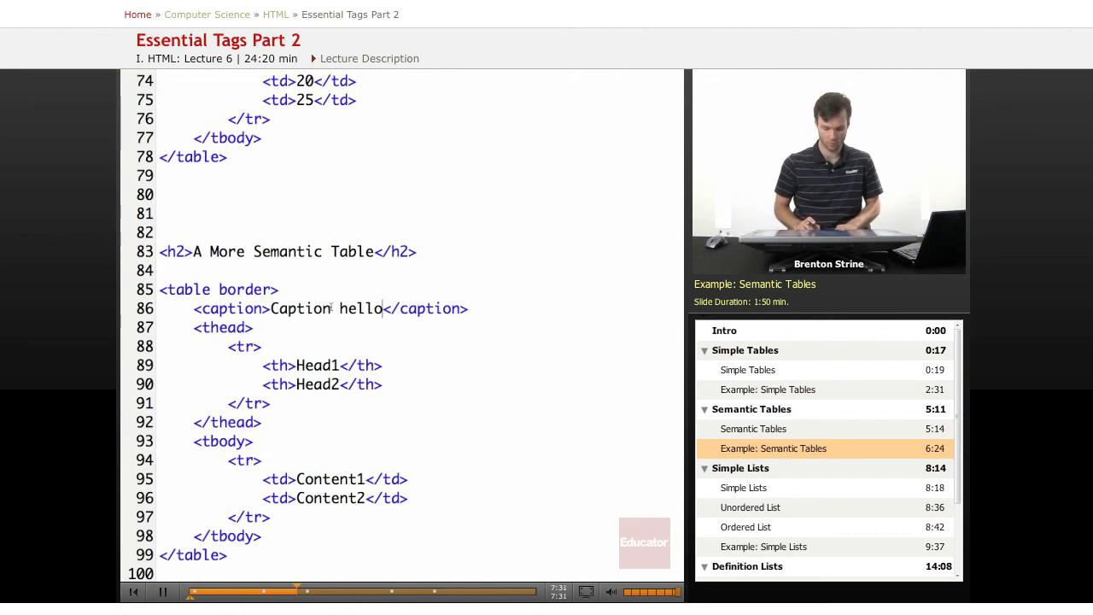